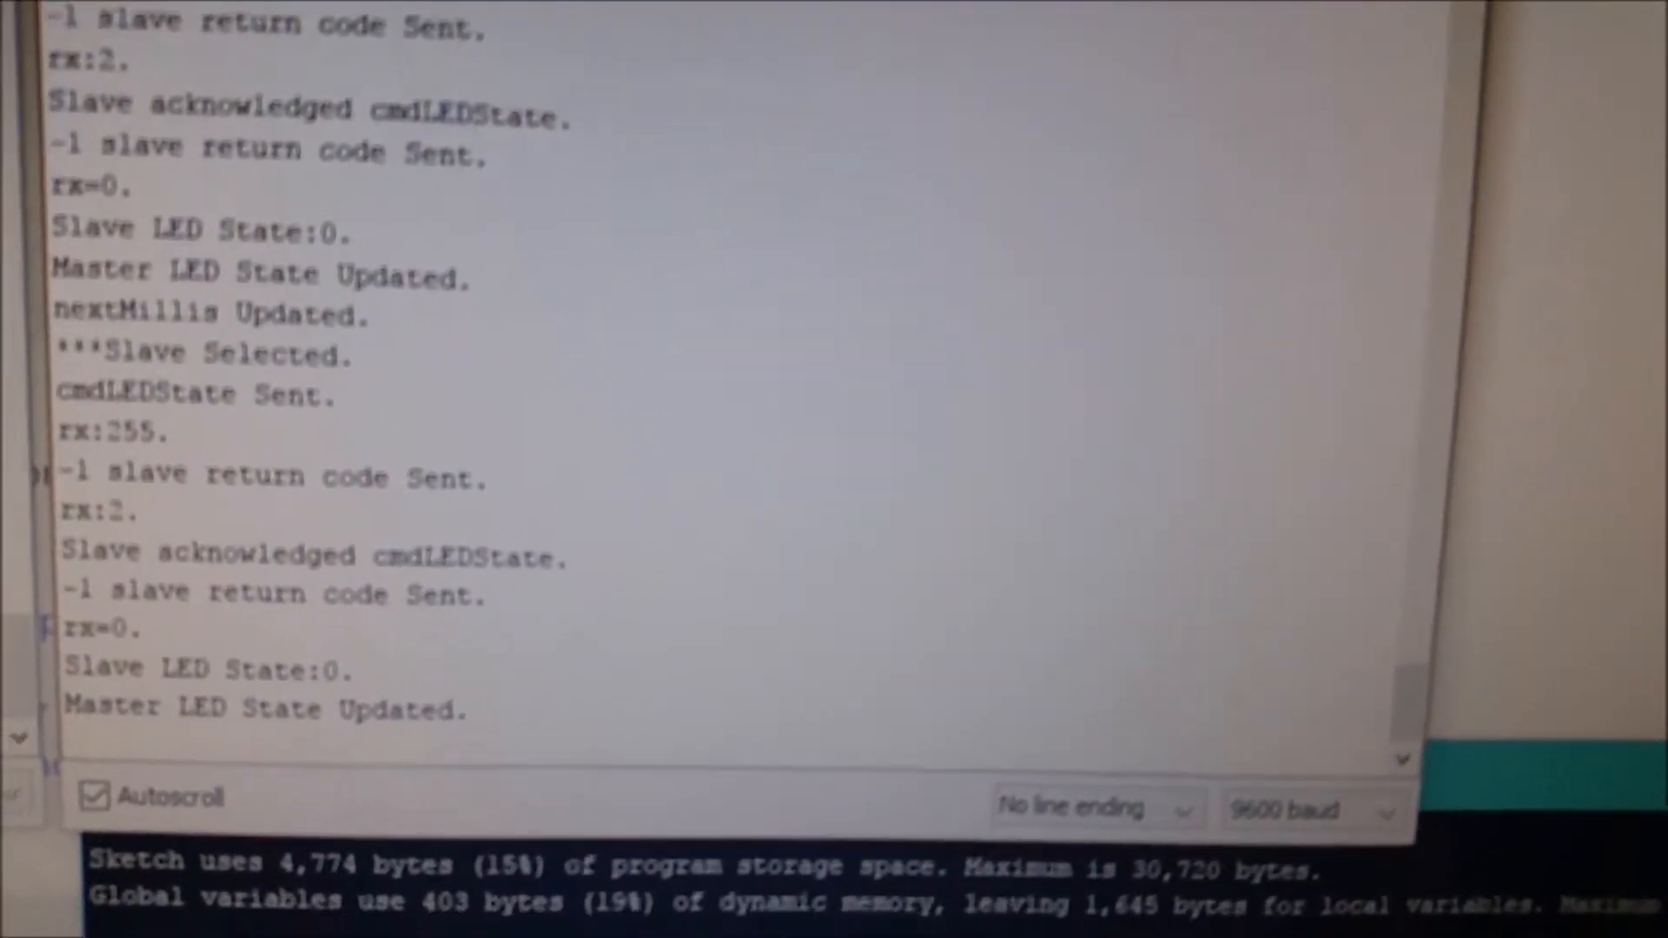
scroll(down, 3)
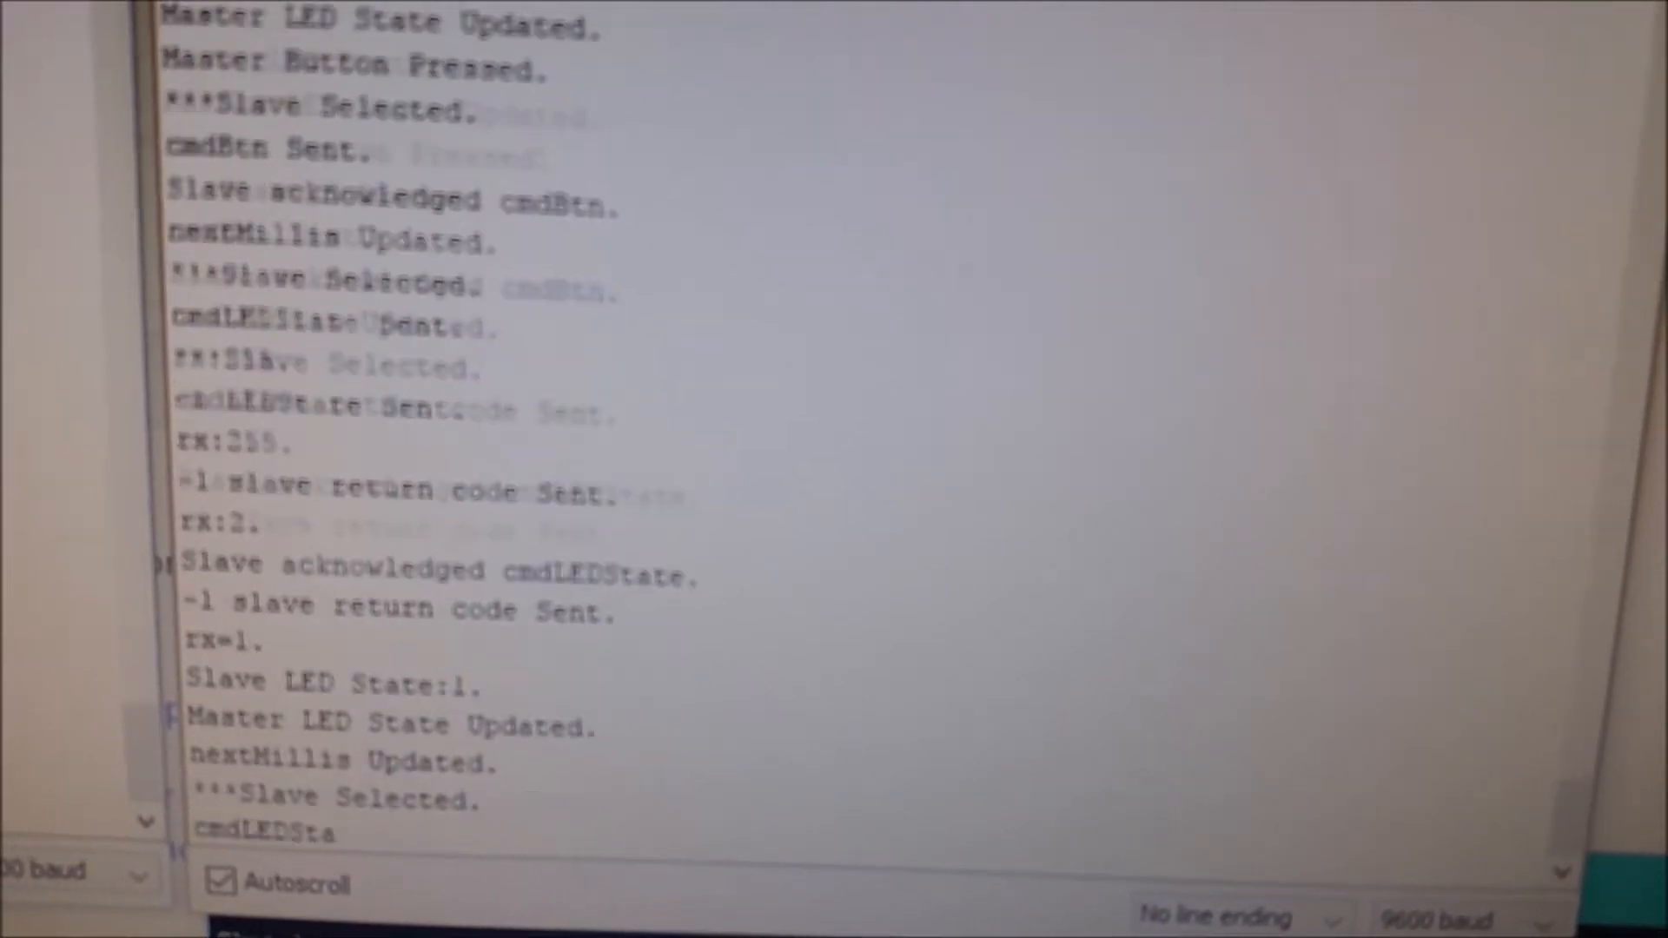
scroll(down, 3)
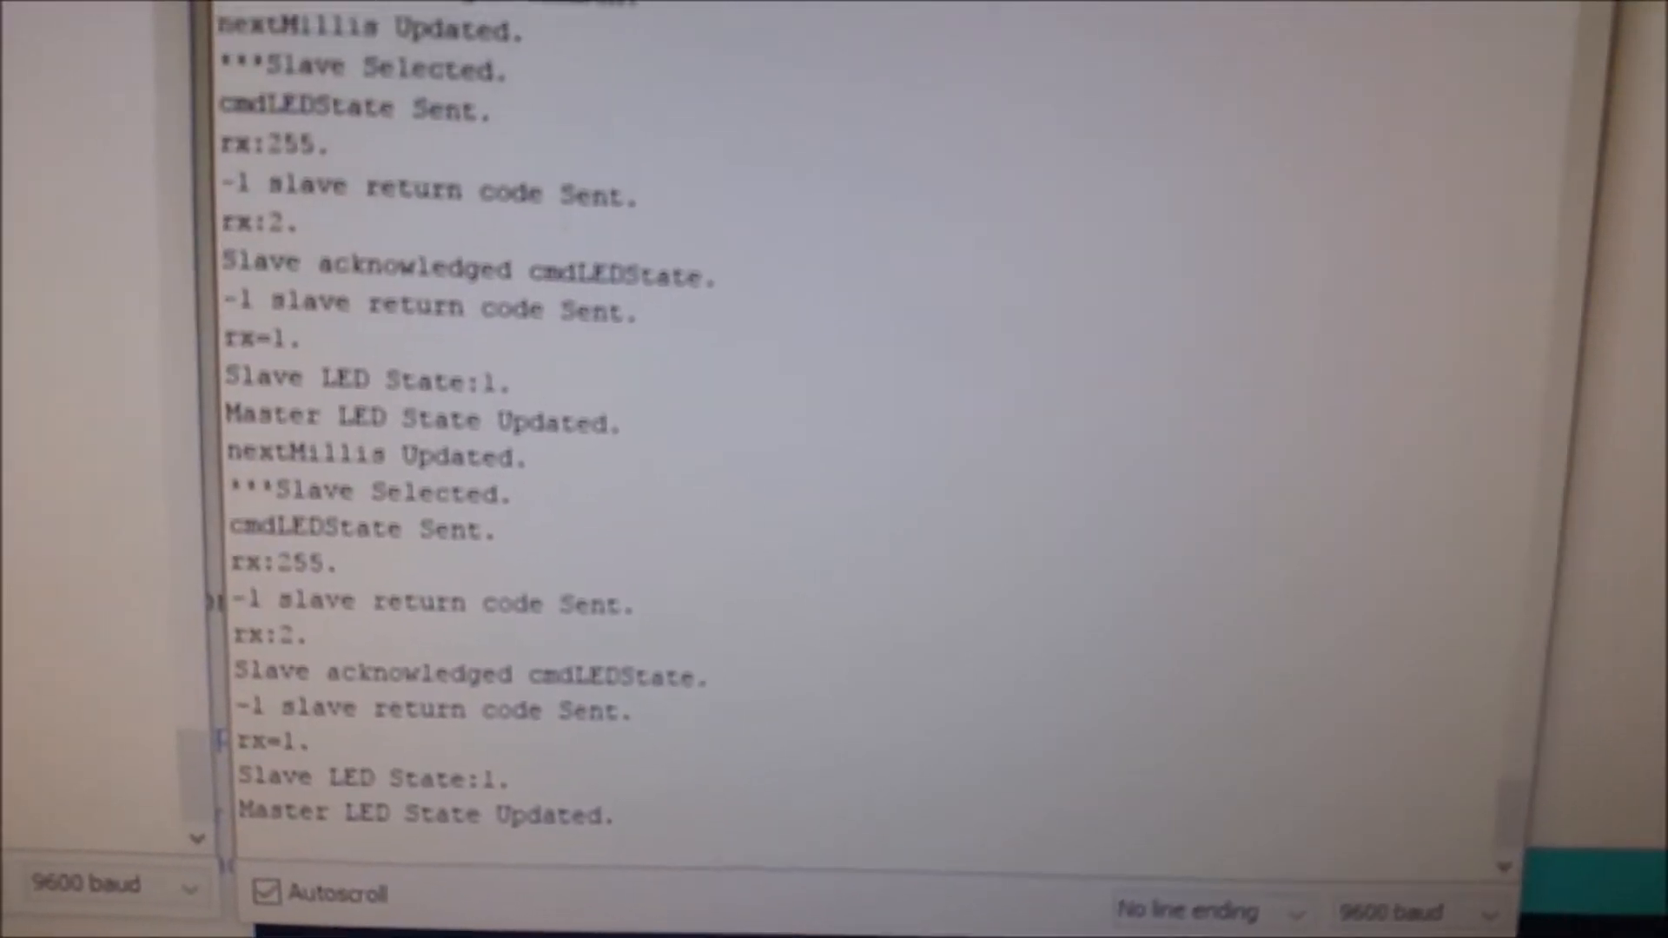